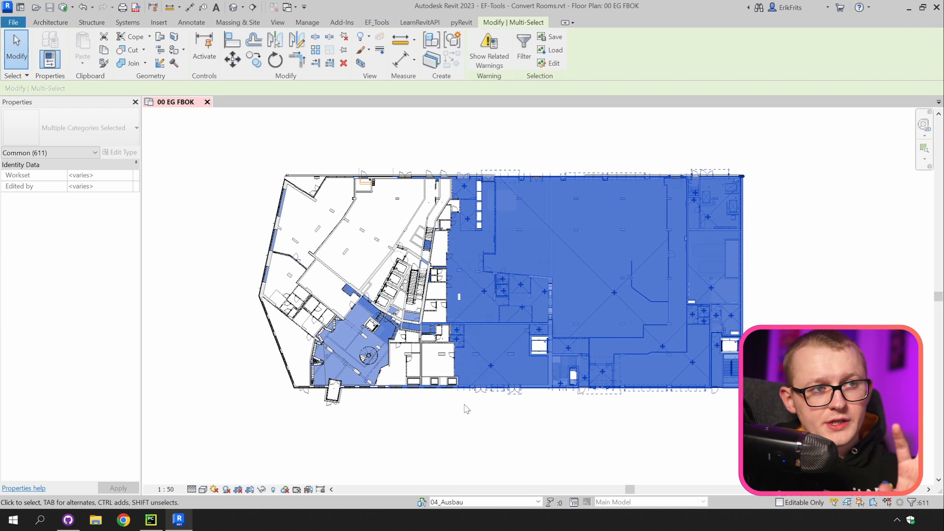
mouse_move(507, 369)
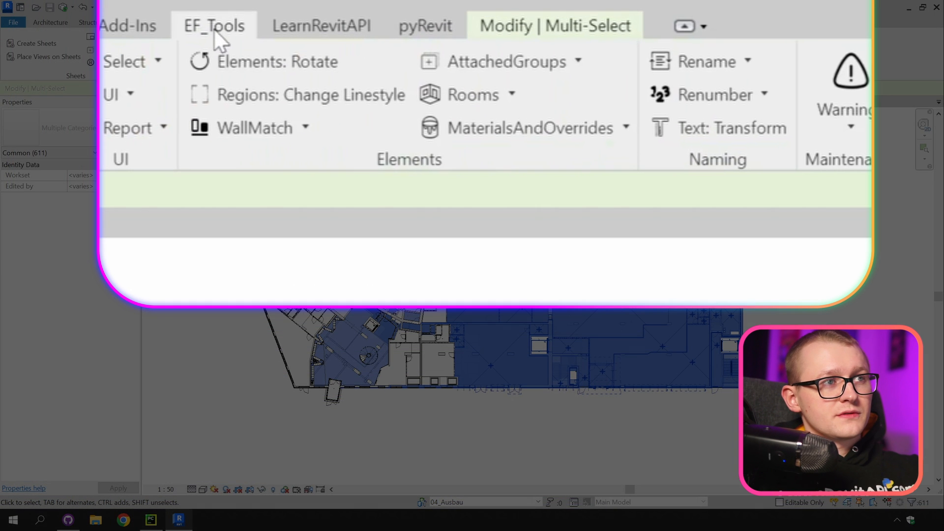
Launch EF-Tools Rooms to Floors and select the right-side rooms for conversion.
left_click(470, 95)
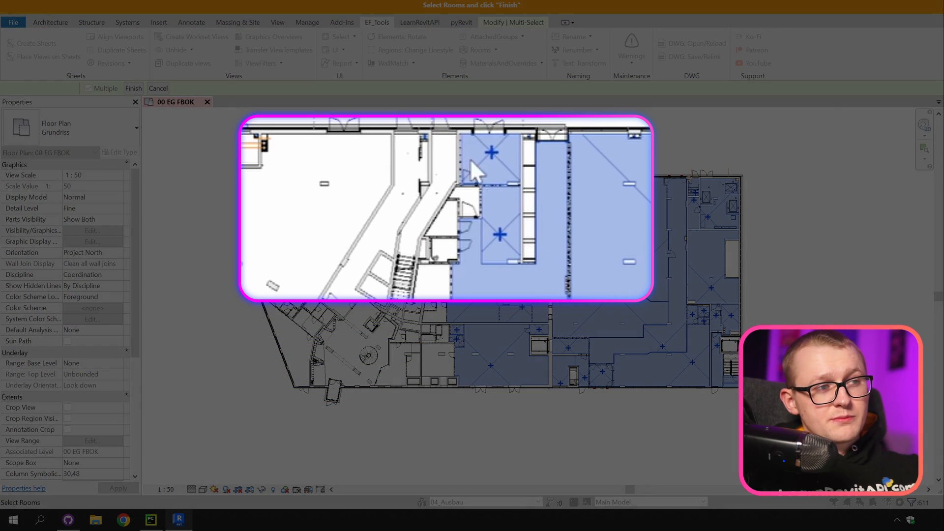
left_click(467, 201)
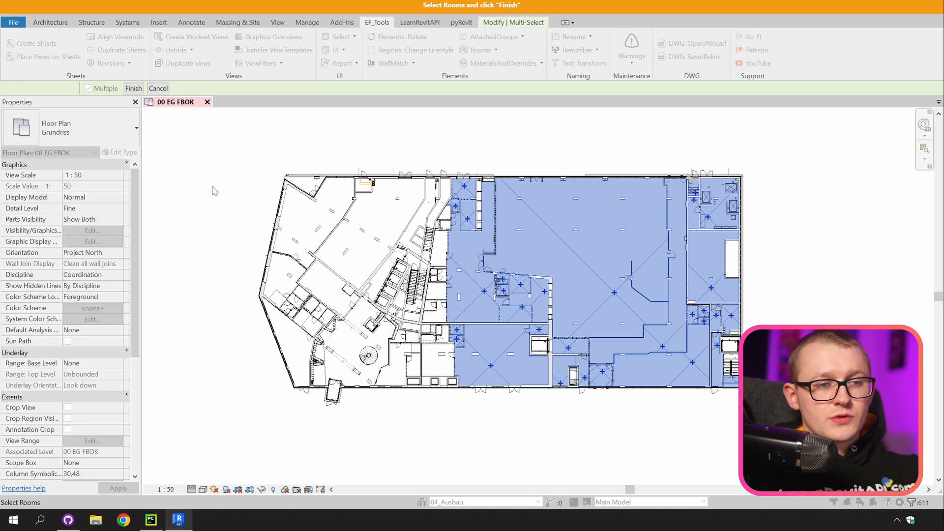
Finish selection and create A_STB 20 floors with a 5 cm offset from the level.
left_click(133, 87)
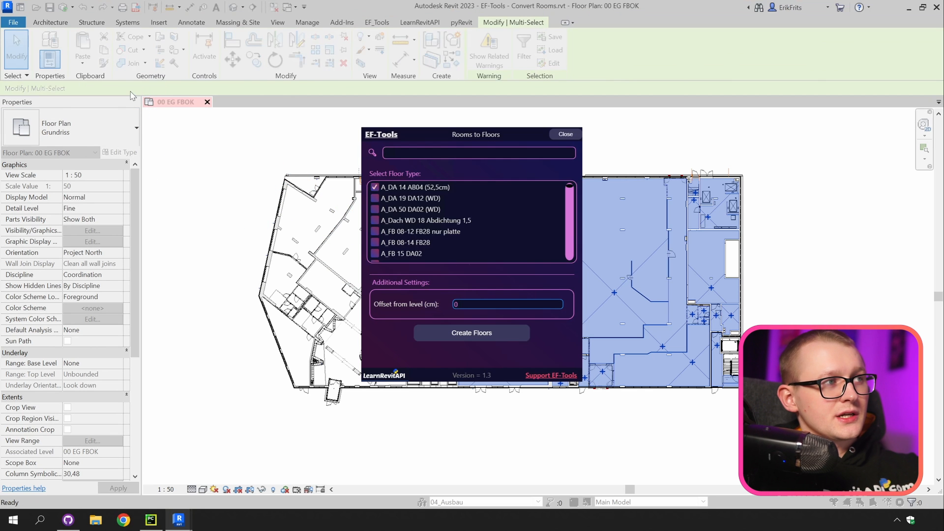
type("STB")
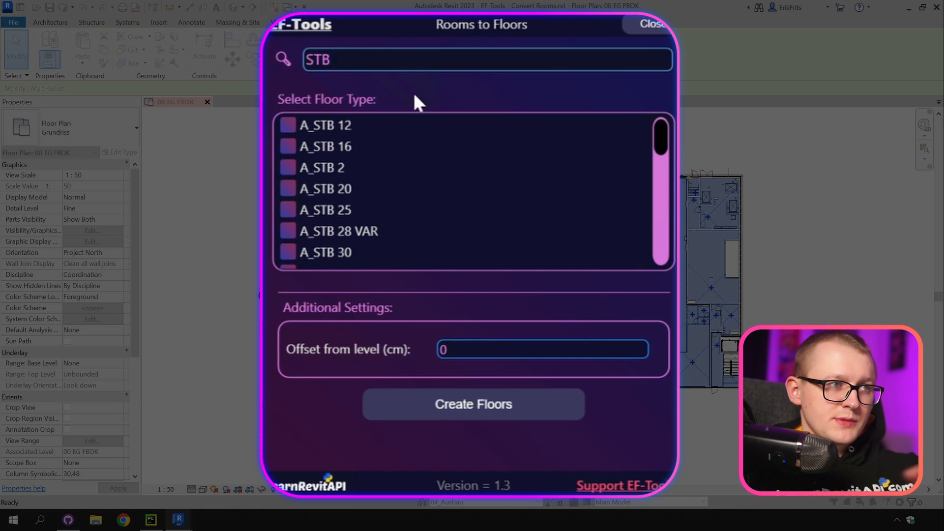
left_click(326, 188)
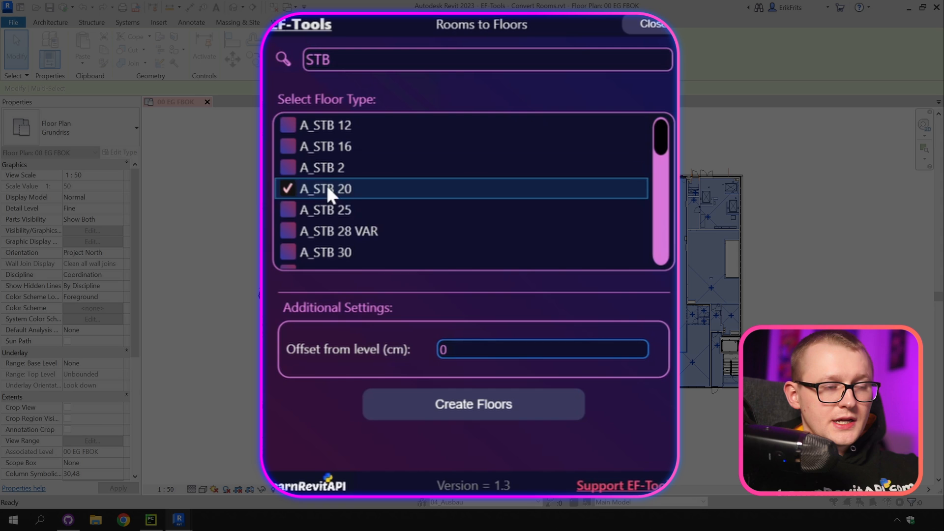
type("5")
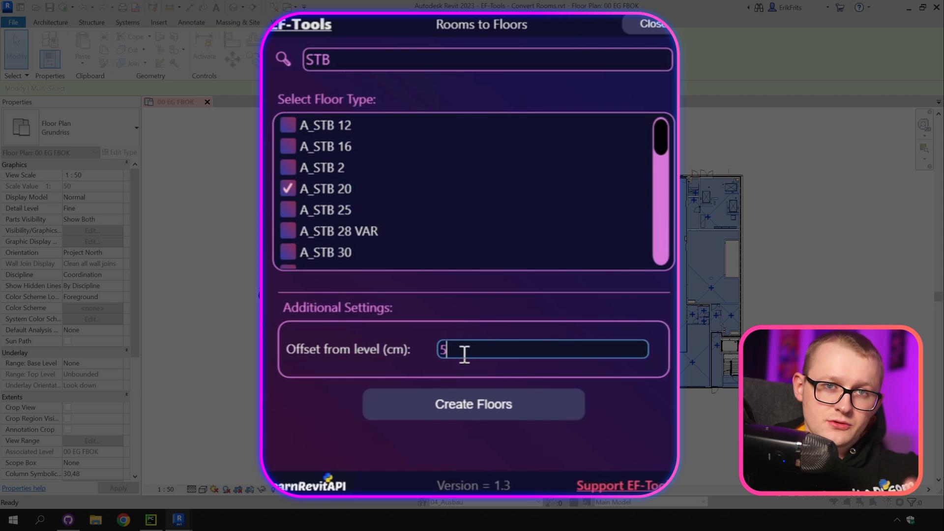
mouse_move(443, 425)
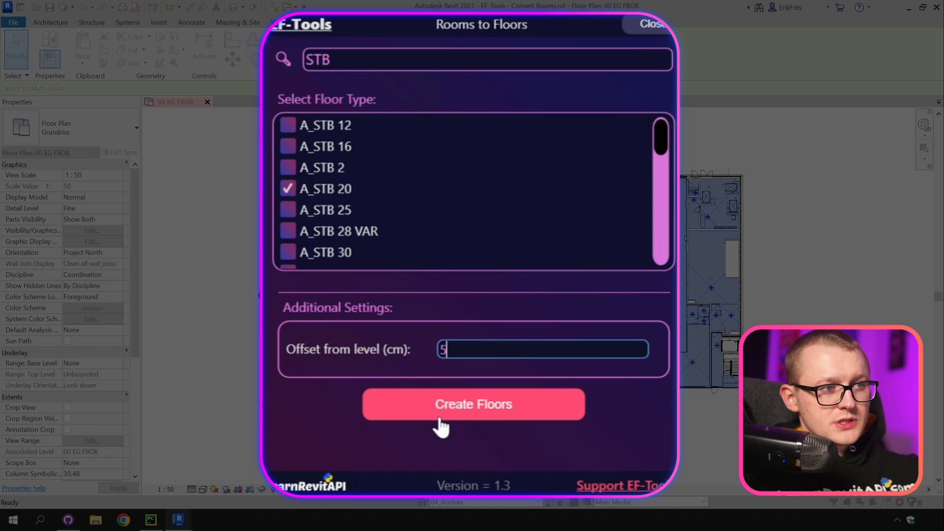
left_click(474, 404)
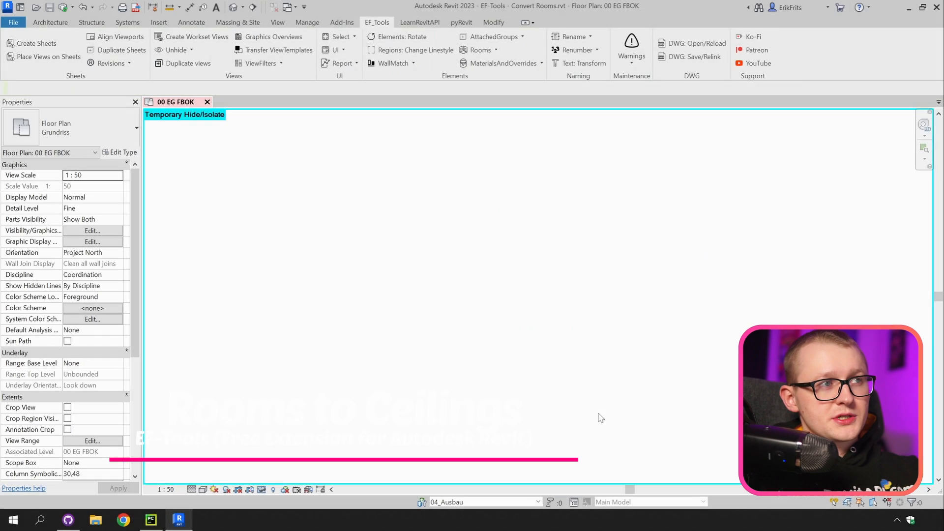
Create EI90 ceilings from the rooms with a 40 cm offset via Rooms To Ceiling.
left_click(476, 49)
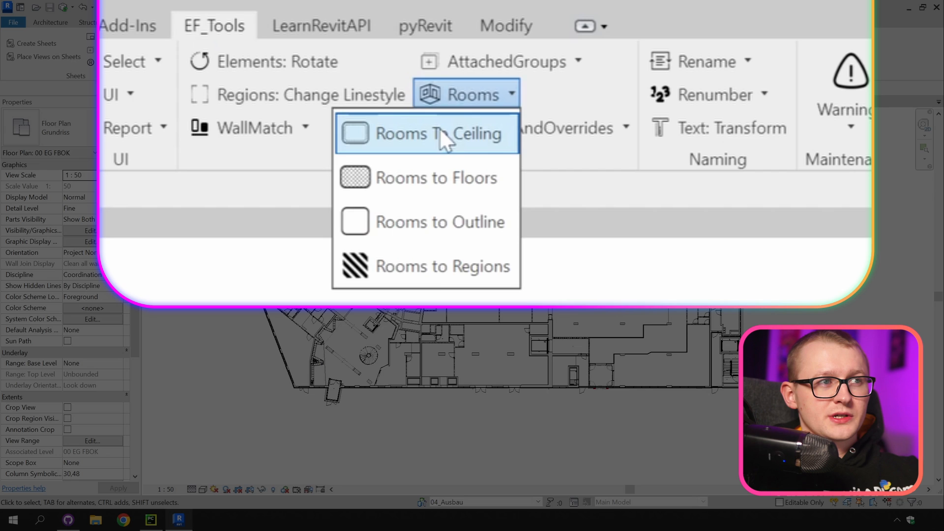
left_click(428, 133)
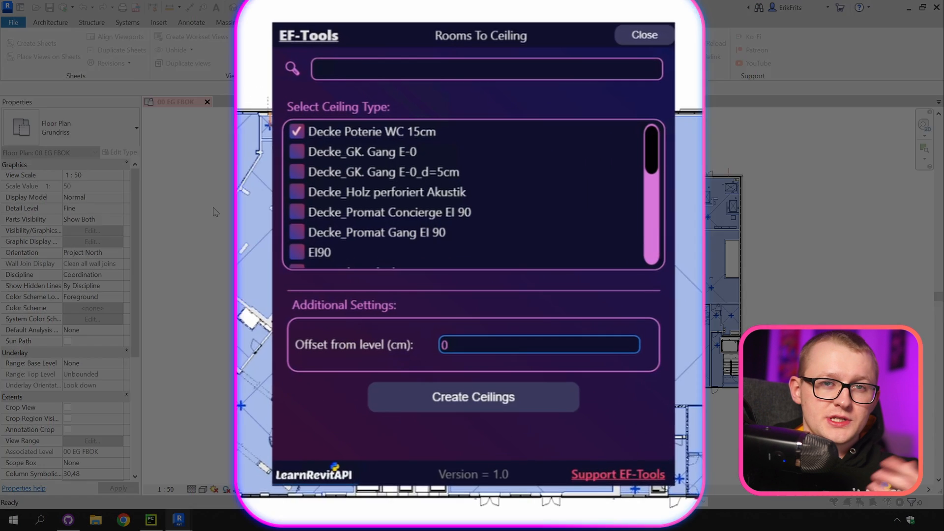
left_click(297, 252)
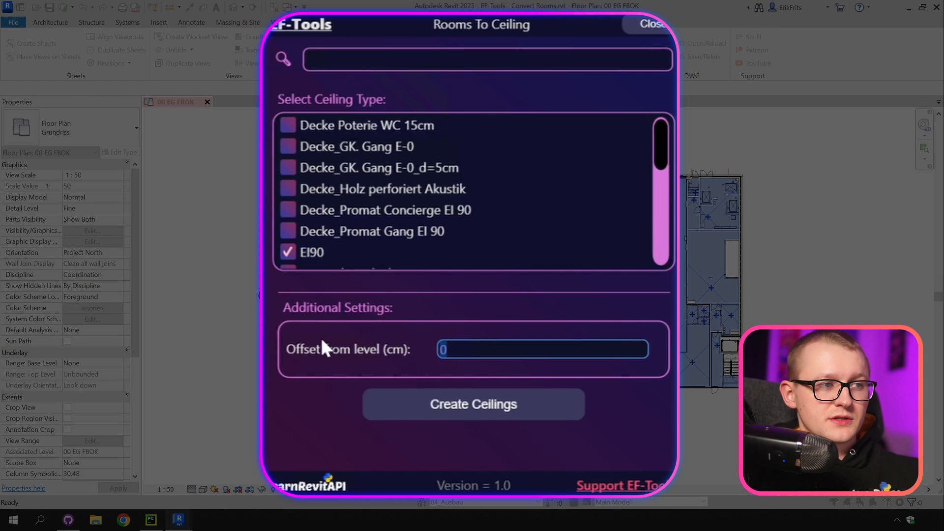
type("40")
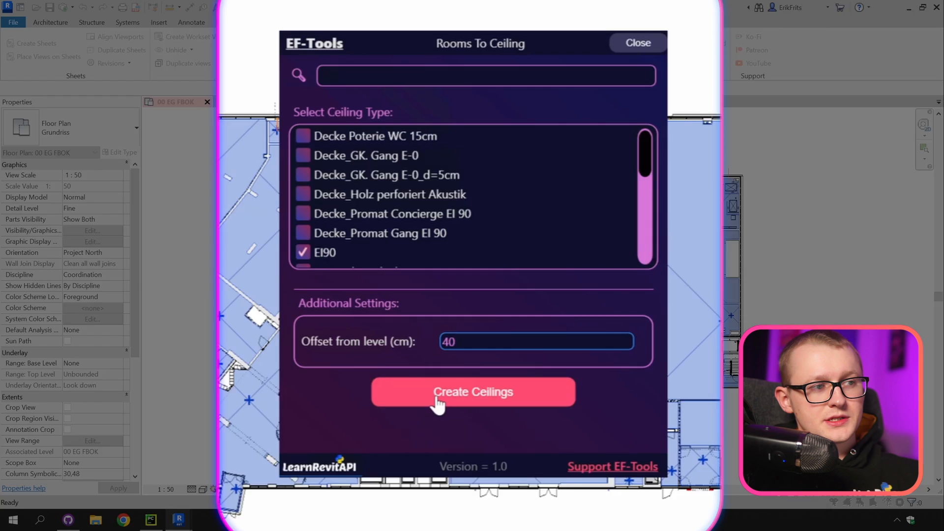
left_click(473, 392)
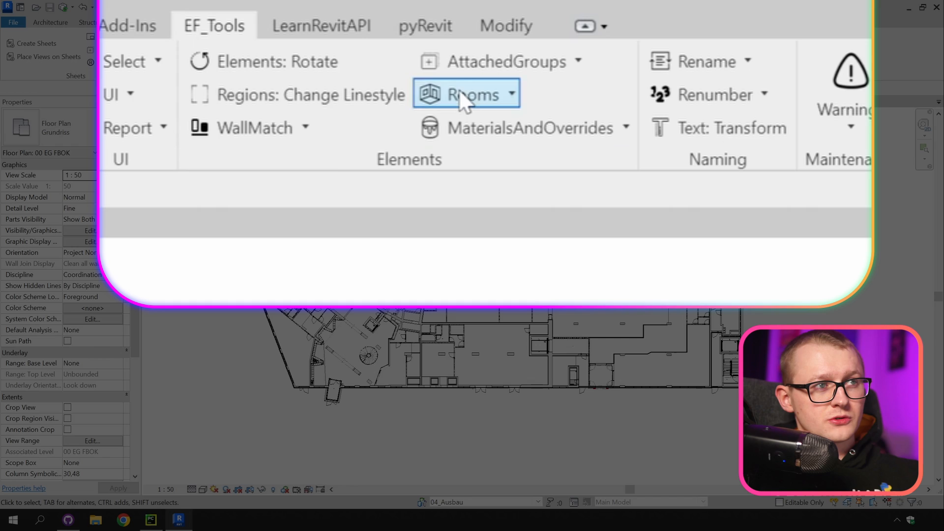
Create outline lines from the left-side rooms with Rooms to Outline and inspect them.
left_click(466, 94)
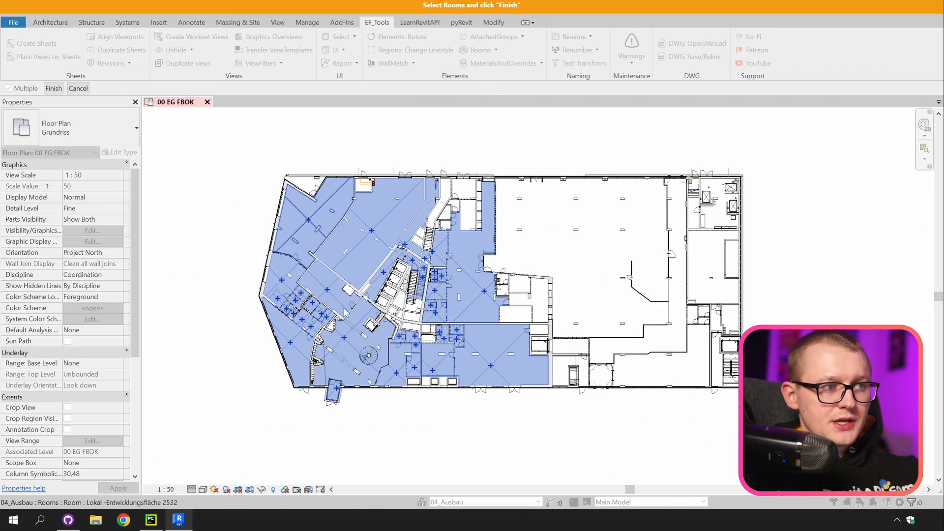
left_click(54, 87)
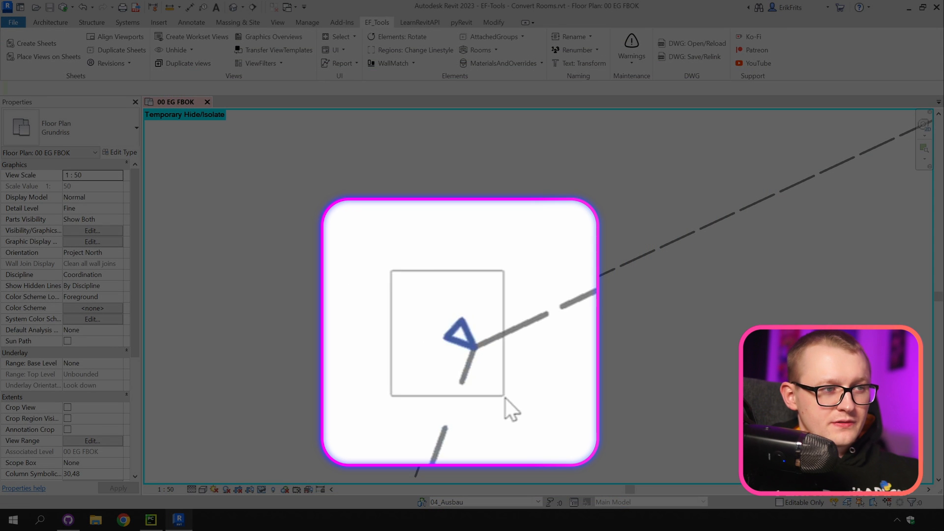
left_click(463, 337)
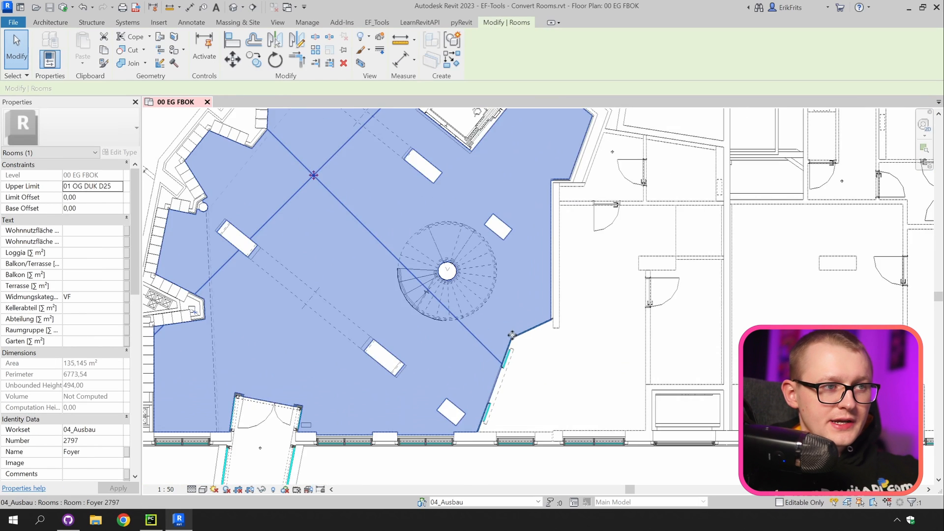
scroll("up", 3)
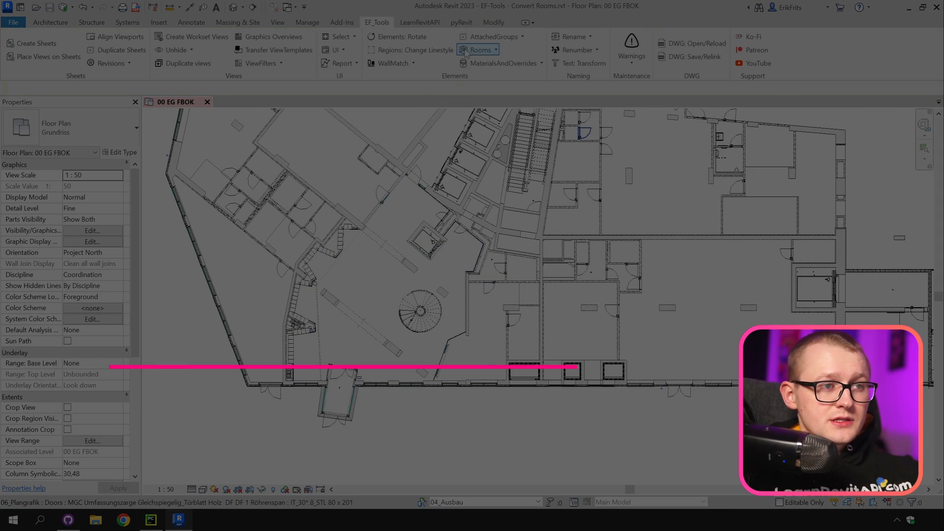
Create filled regions from all rooms with Rooms to Regions, confirming the region type.
left_click(479, 50)
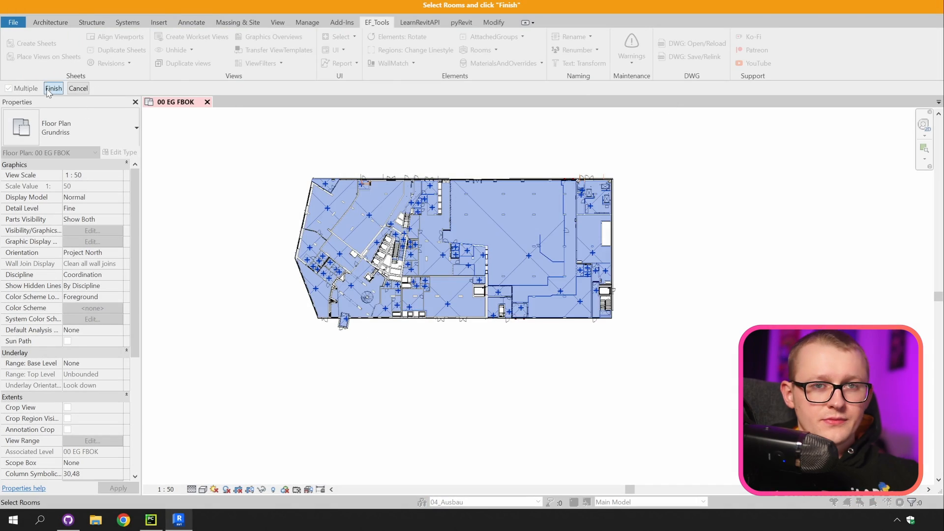
left_click(53, 89)
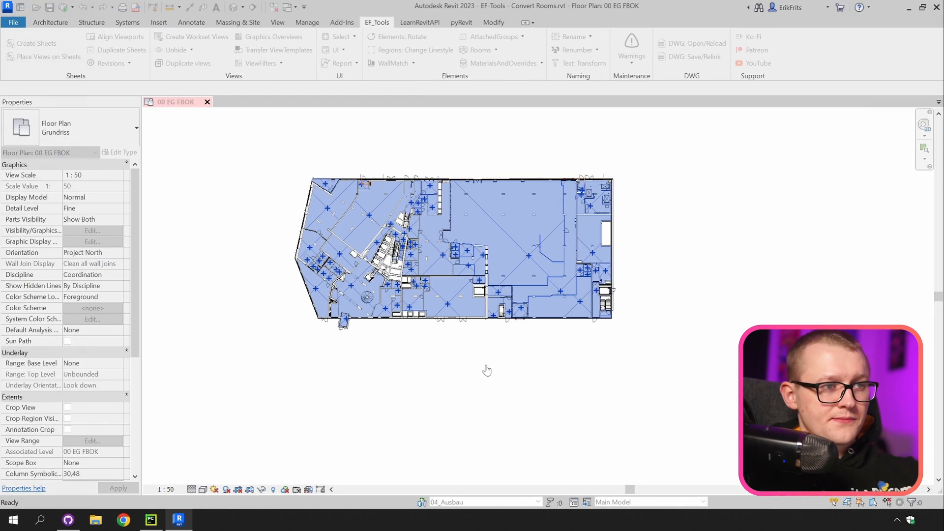
left_click(482, 253)
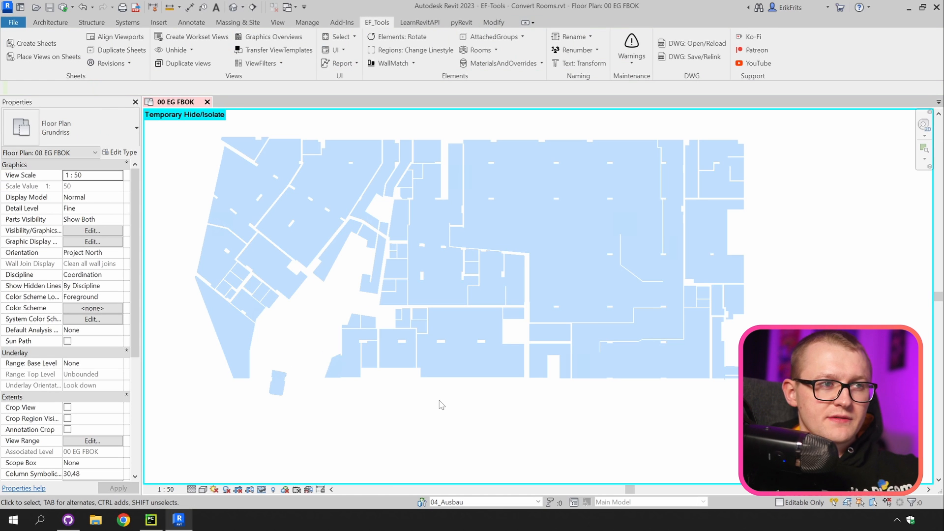
mouse_move(470, 396)
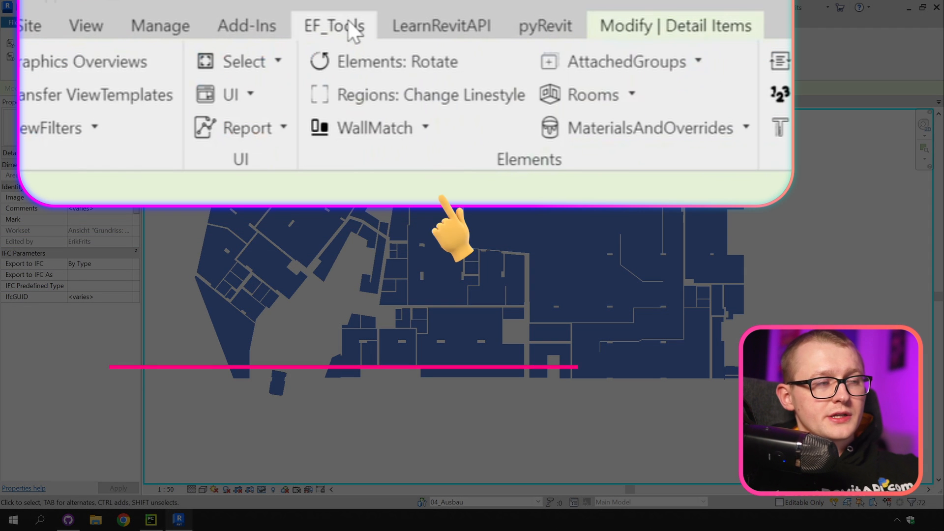
mouse_move(417, 94)
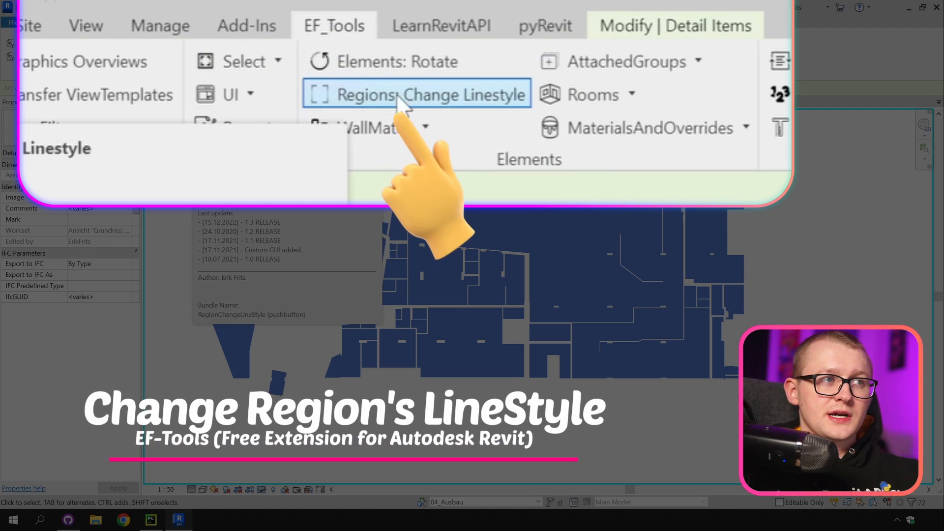
Apply the red 4_Rot line style to the selected filled regions' boundaries.
left_click(417, 95)
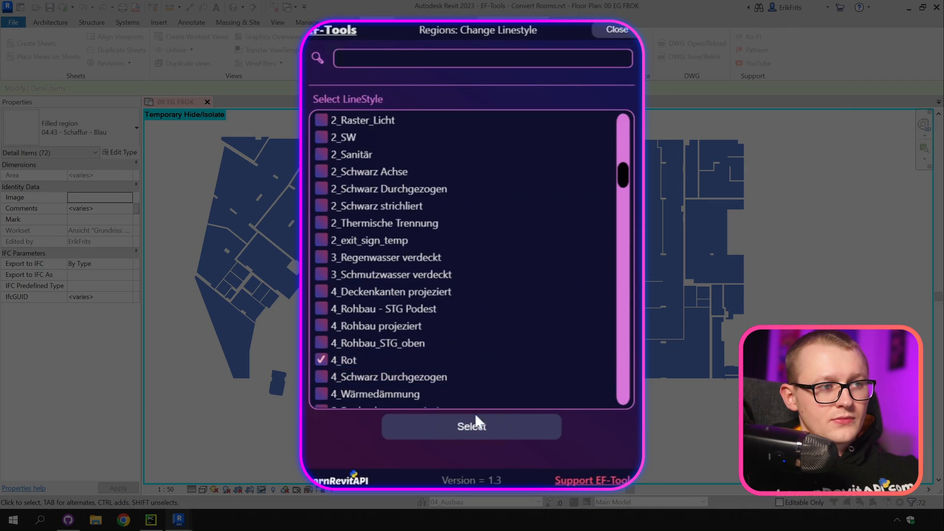
left_click(471, 426)
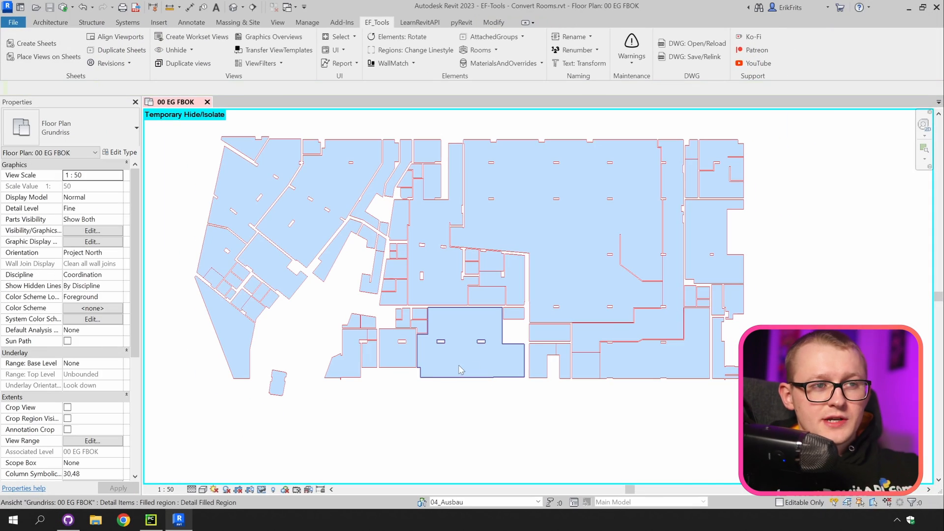
mouse_move(429, 376)
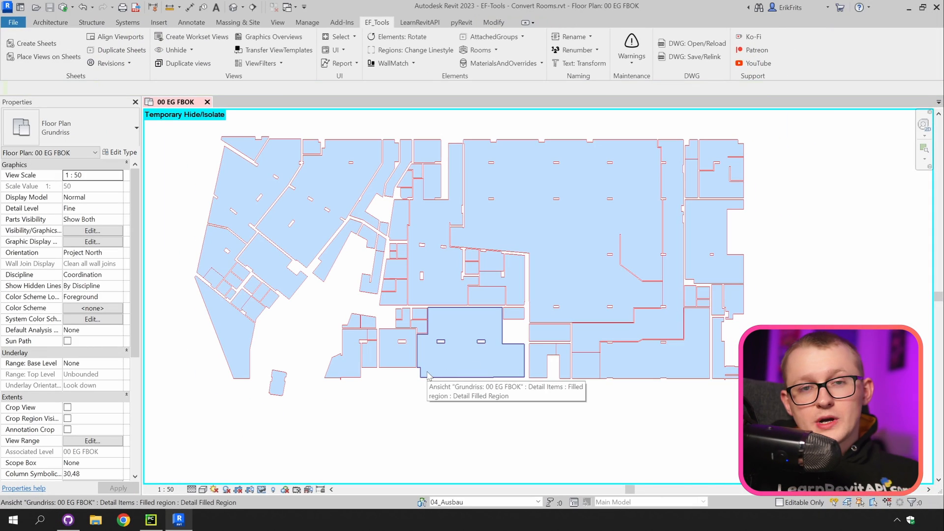